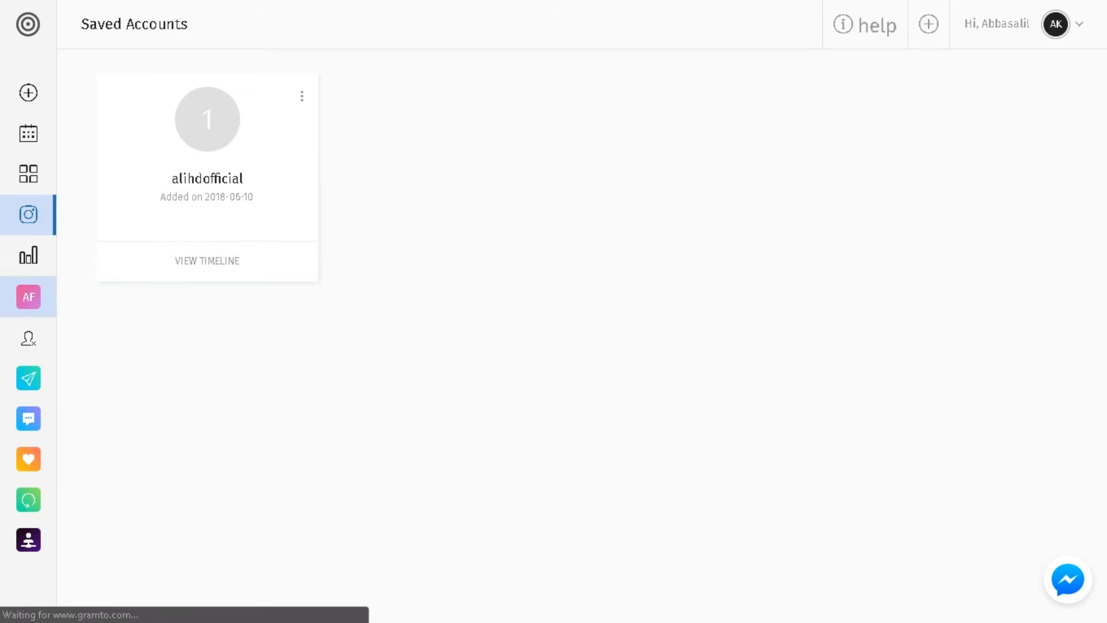
# Load the Instagram account's Auto Follow settings and focus the hashtag search field.
pyautogui.click(28, 297)
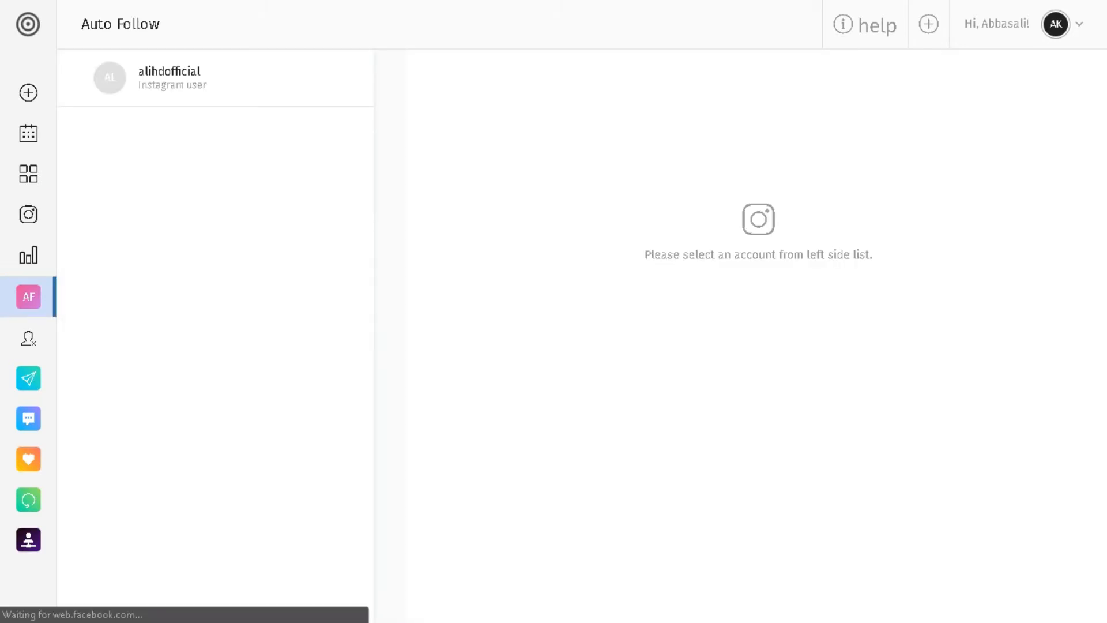
pyautogui.click(170, 77)
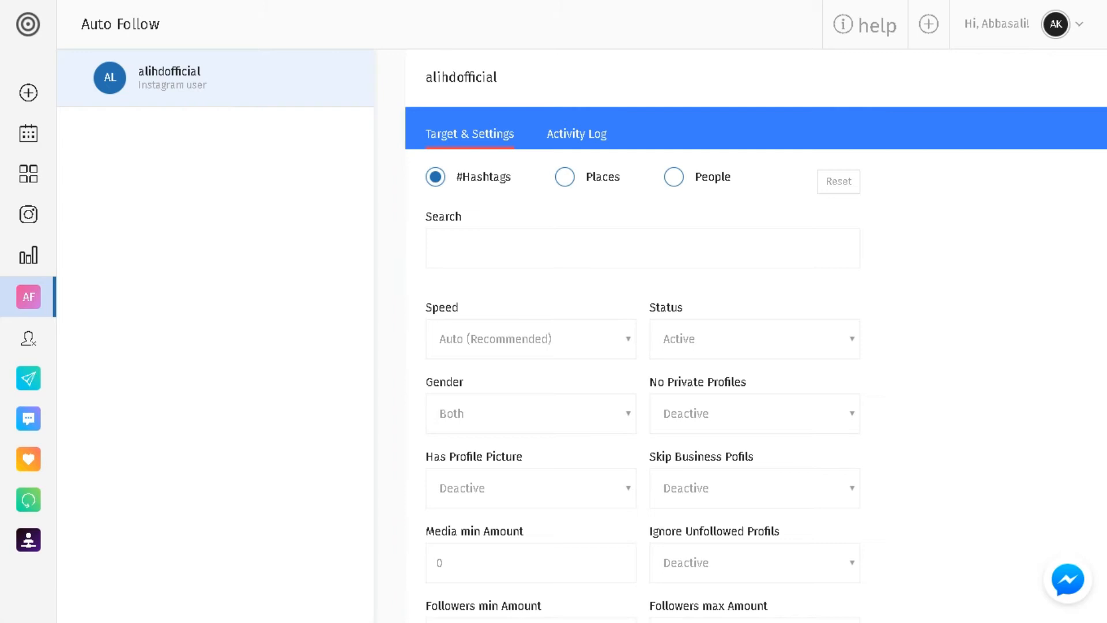
pyautogui.click(643, 248)
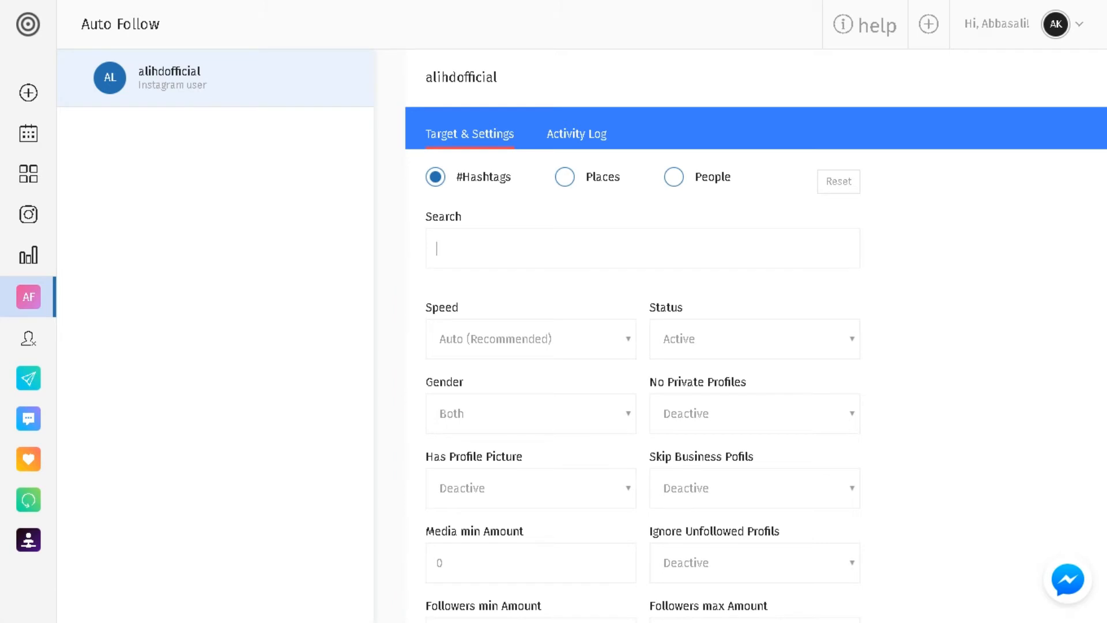
pyautogui.click(641, 248)
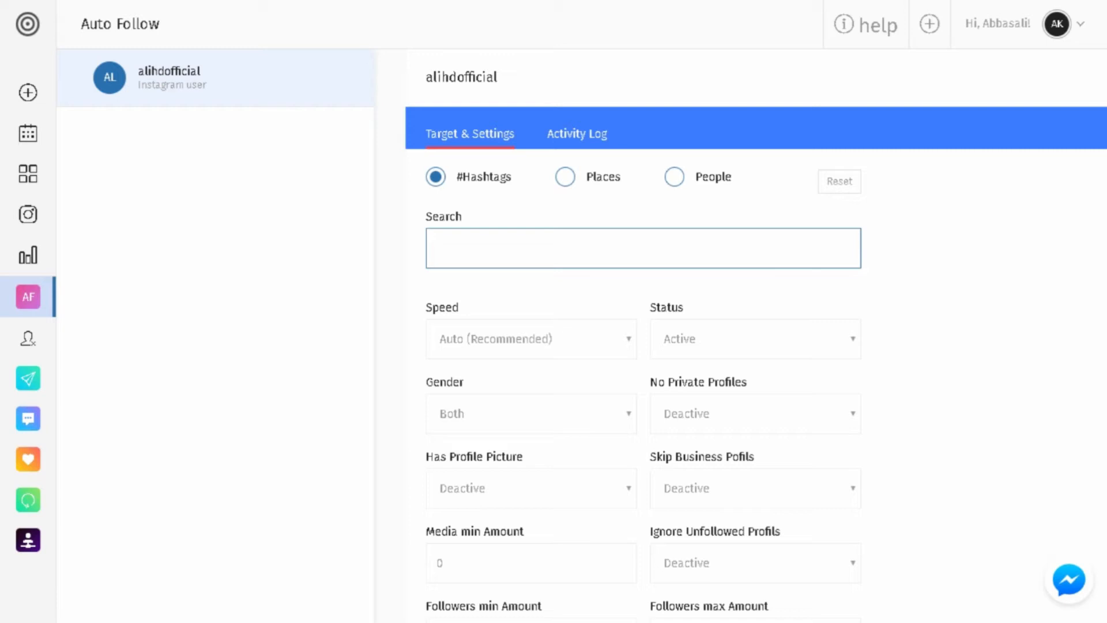
# Add hashtags technology, android, ios, samsung and accounts supersaf, unboxtherapy, androidauthority as targets.
pyautogui.write('technology')
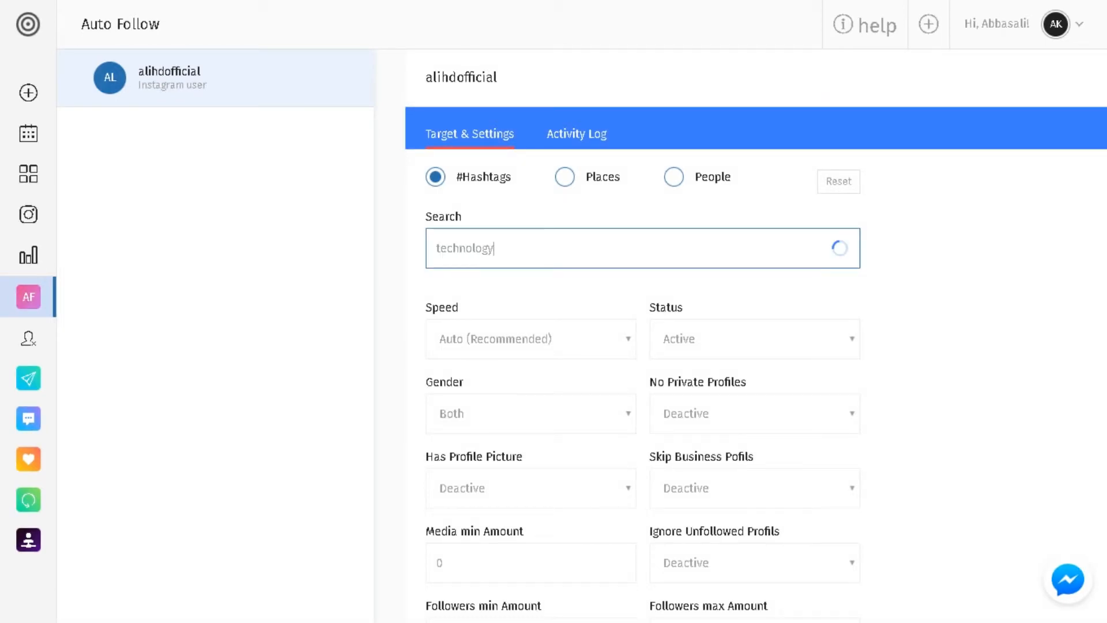
pyautogui.press('Enter')
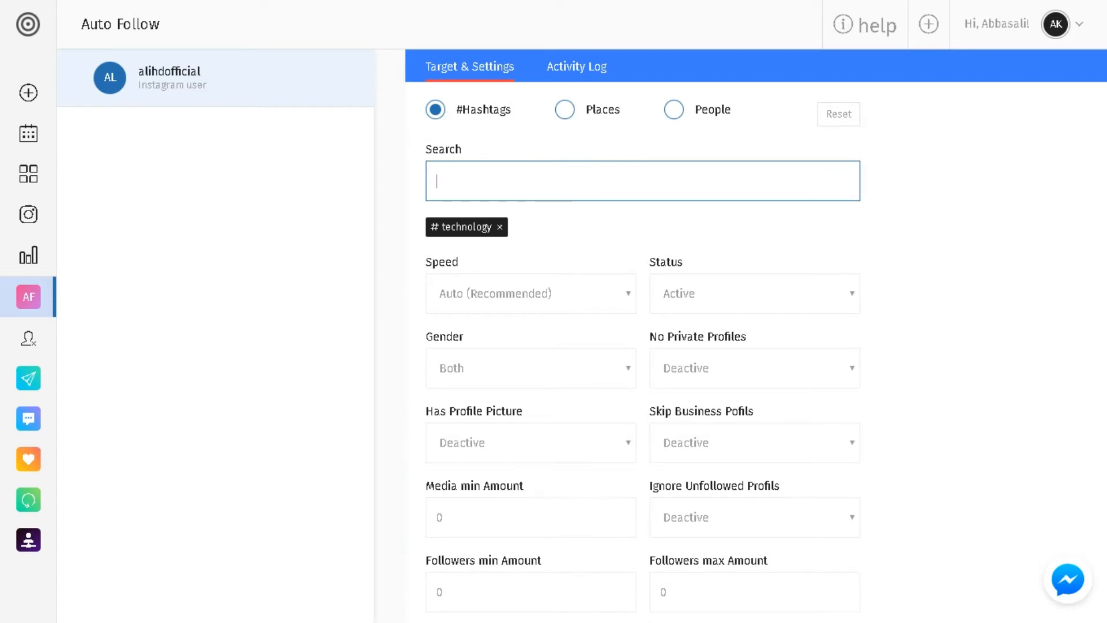
pyautogui.write('ios')
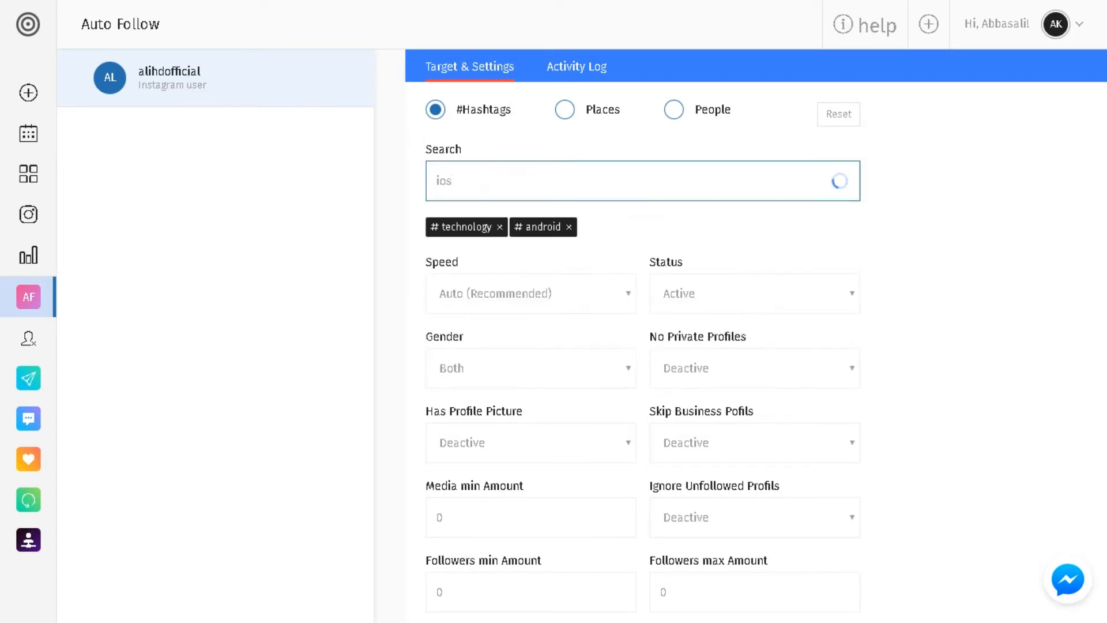
pyautogui.write('app')
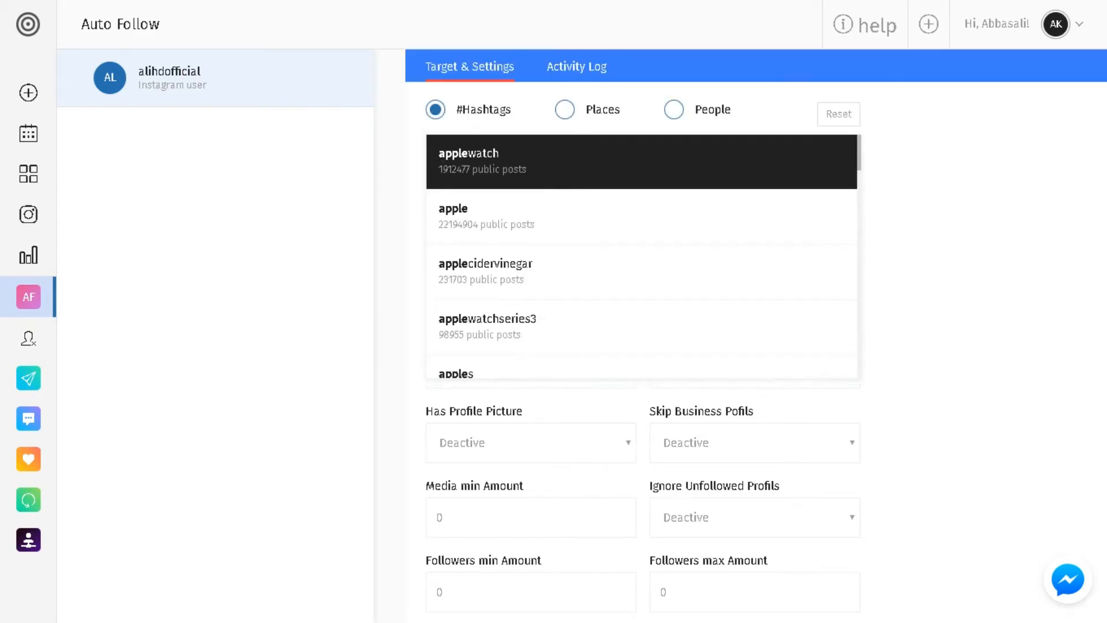
pyautogui.click(673, 177)
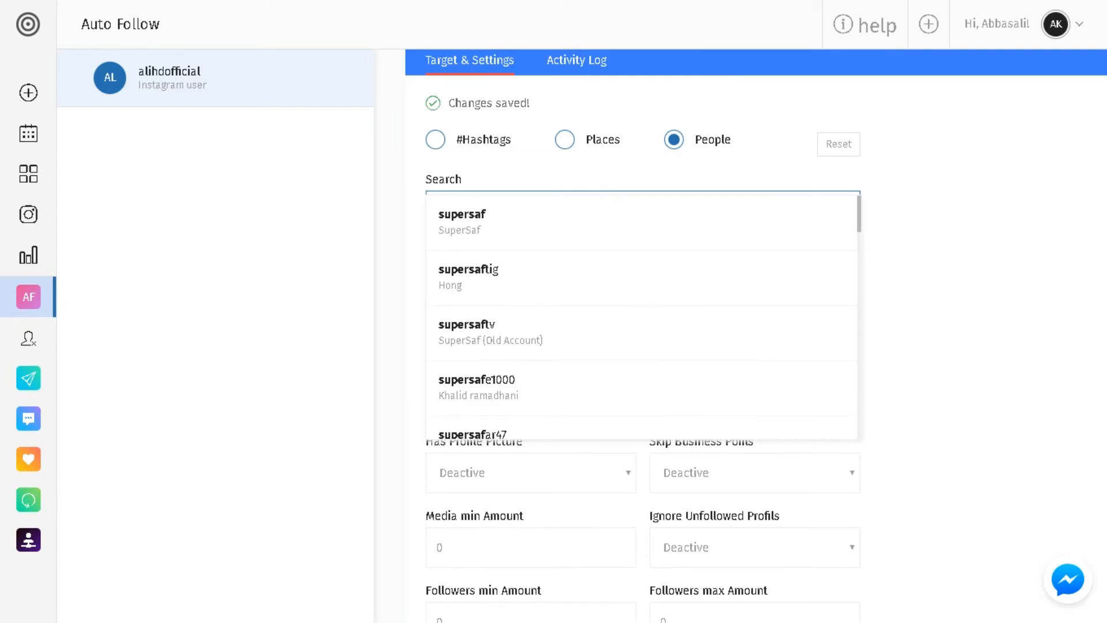
pyautogui.write('unbox ther')
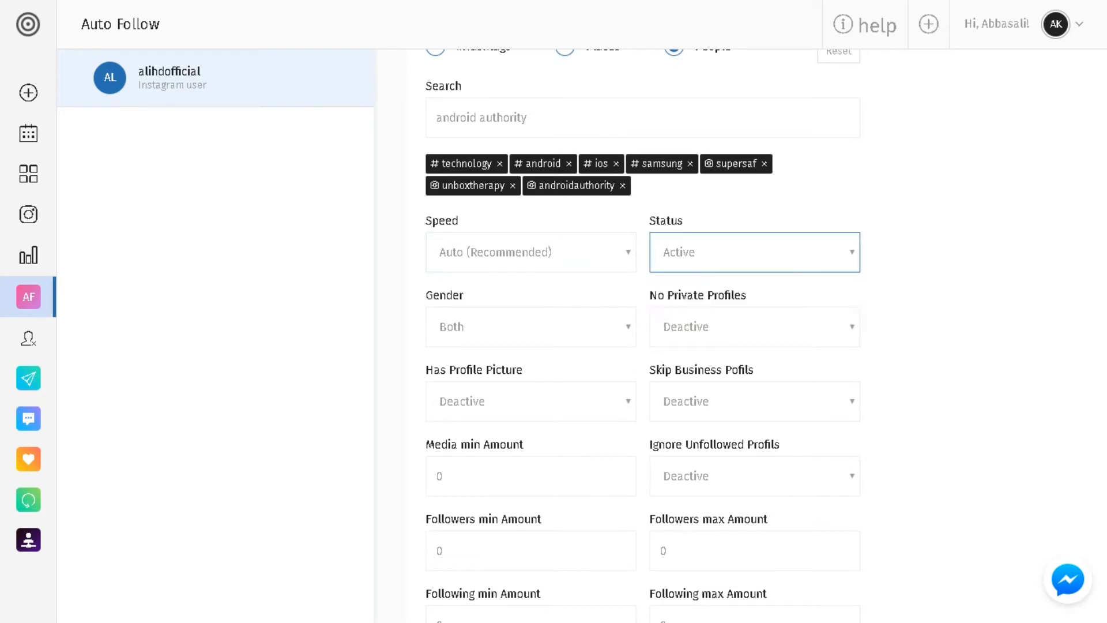
# Save the Auto Follow settings with the seven hashtag and account targets.
pyautogui.scroll(-3)
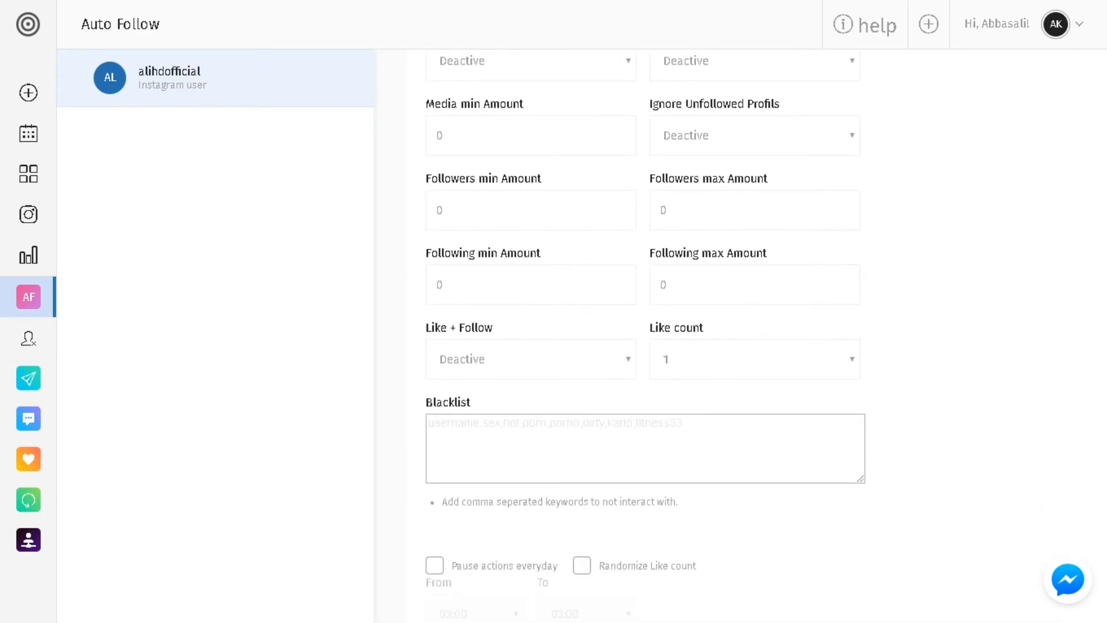
pyautogui.scroll(-3)
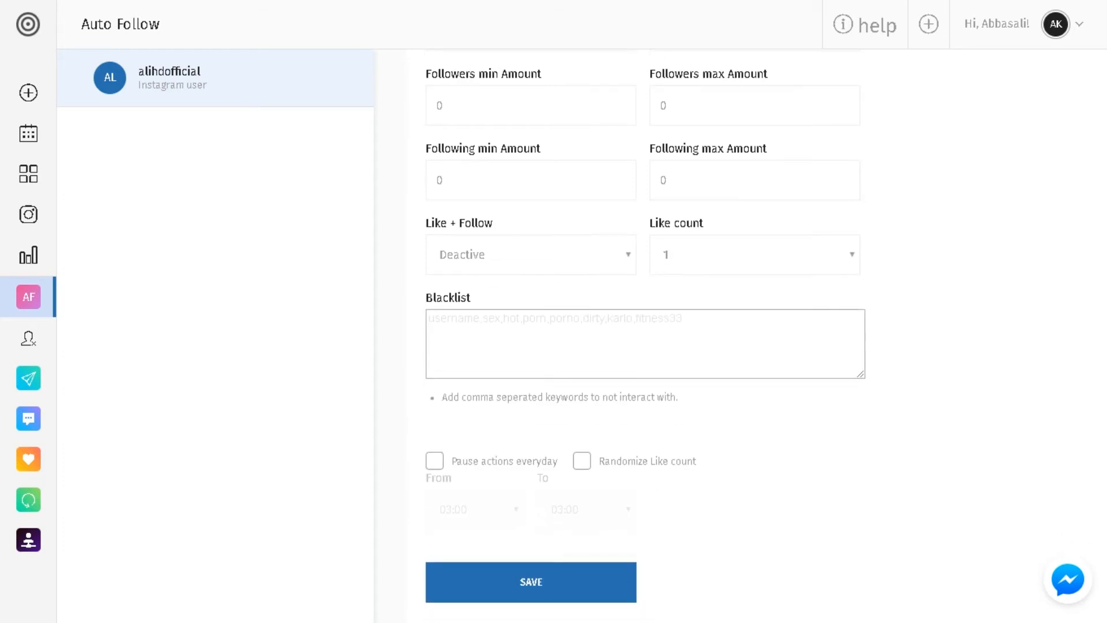
pyautogui.click(530, 582)
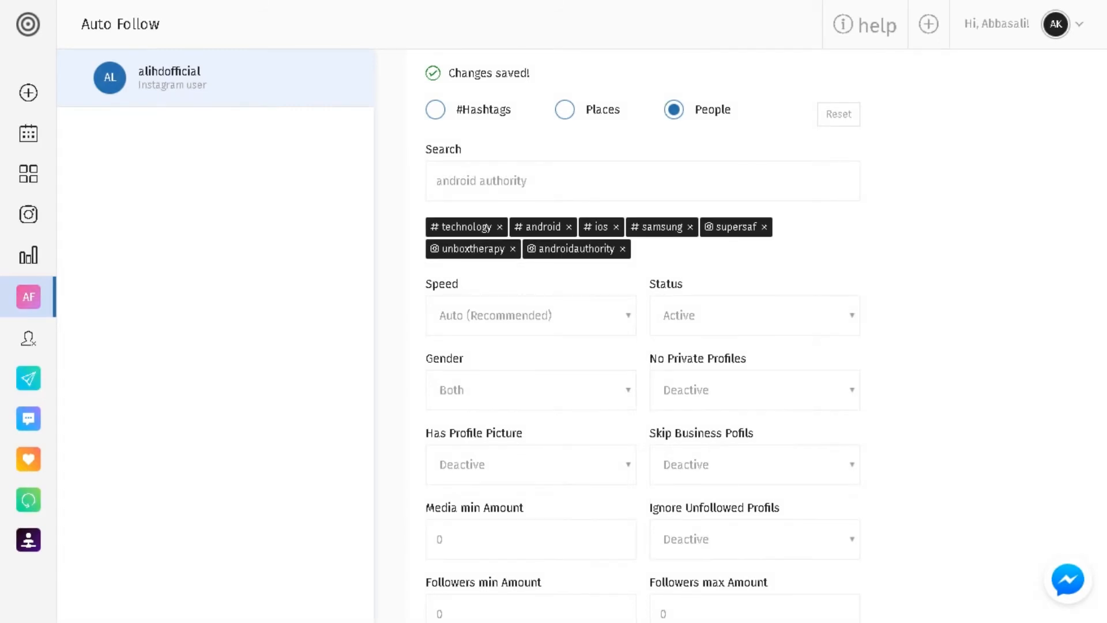
pyautogui.moveTo(28, 338)
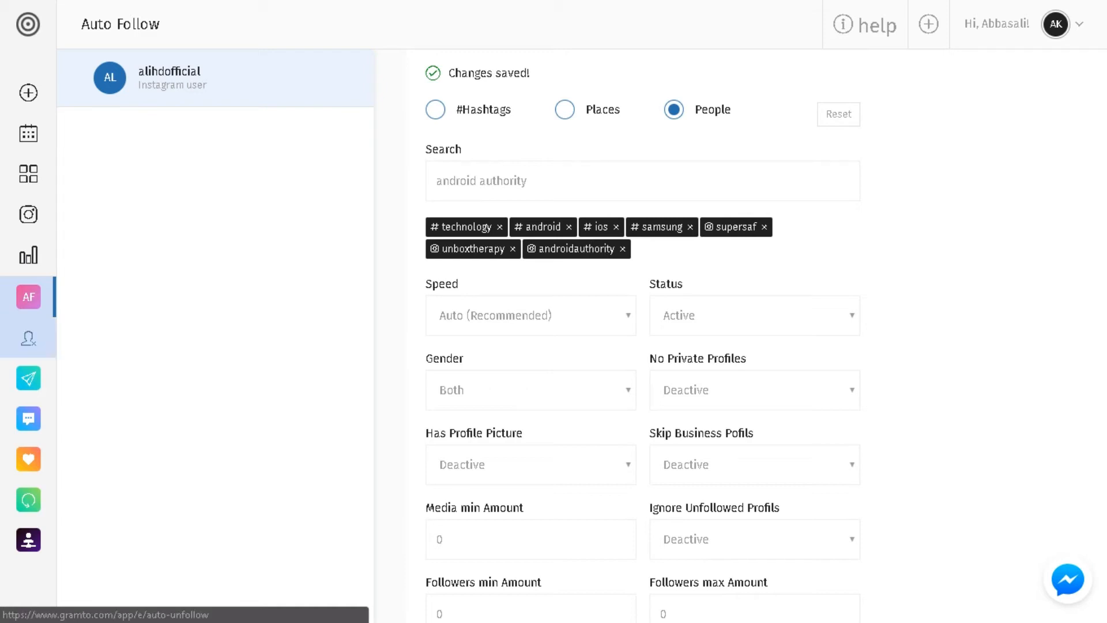
# Load the account's Auto Unfollow settings and enable 'Don't unfollow my followers'.
pyautogui.click(28, 338)
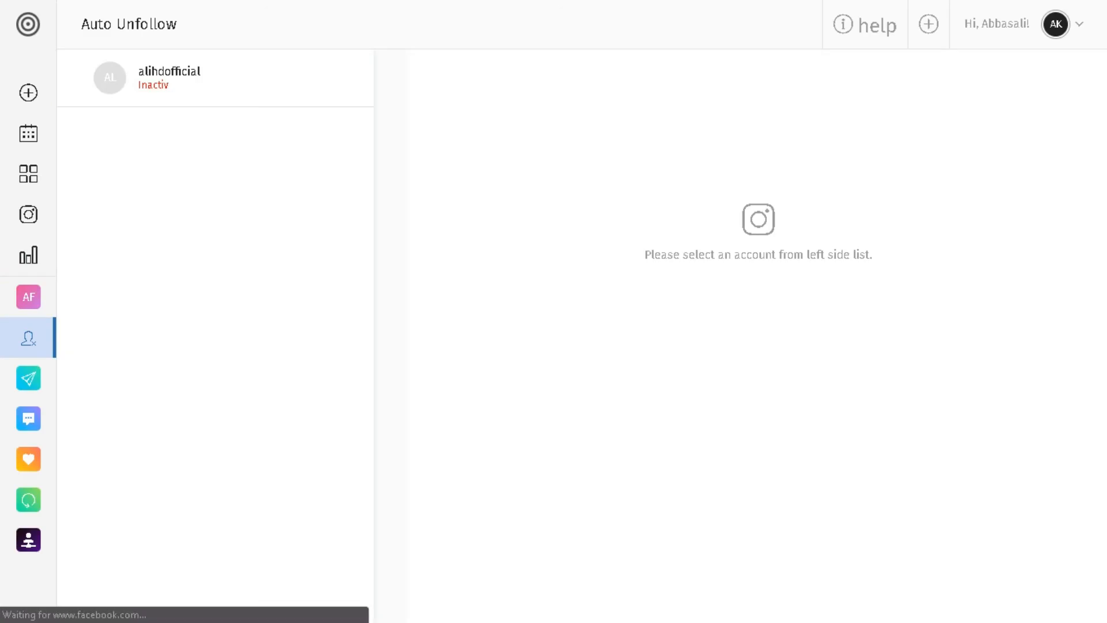
pyautogui.click(169, 78)
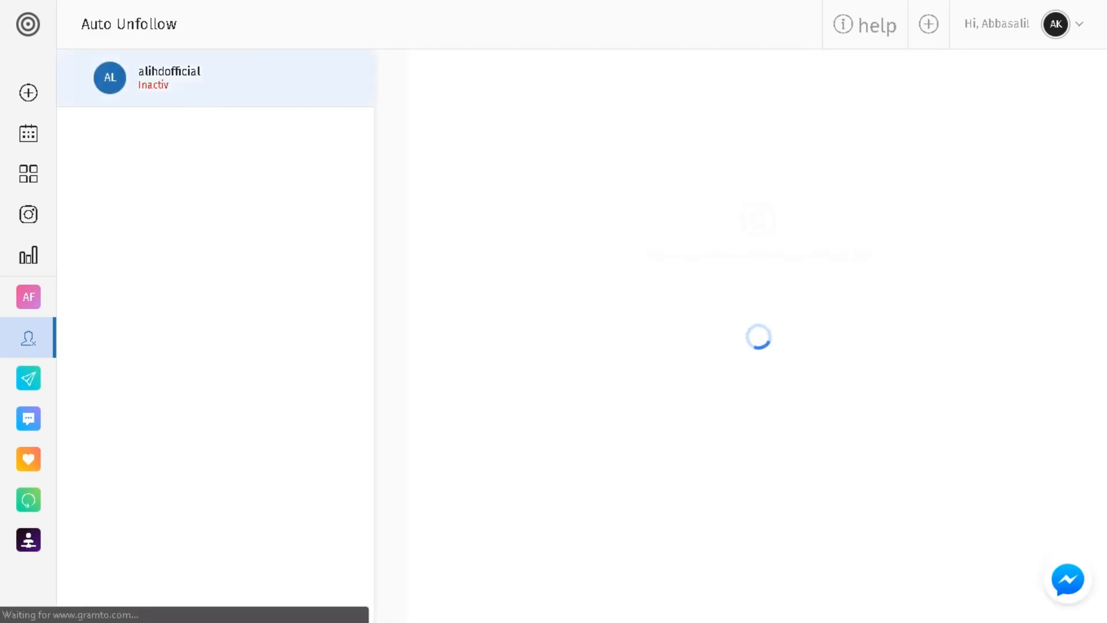
pyautogui.click(168, 77)
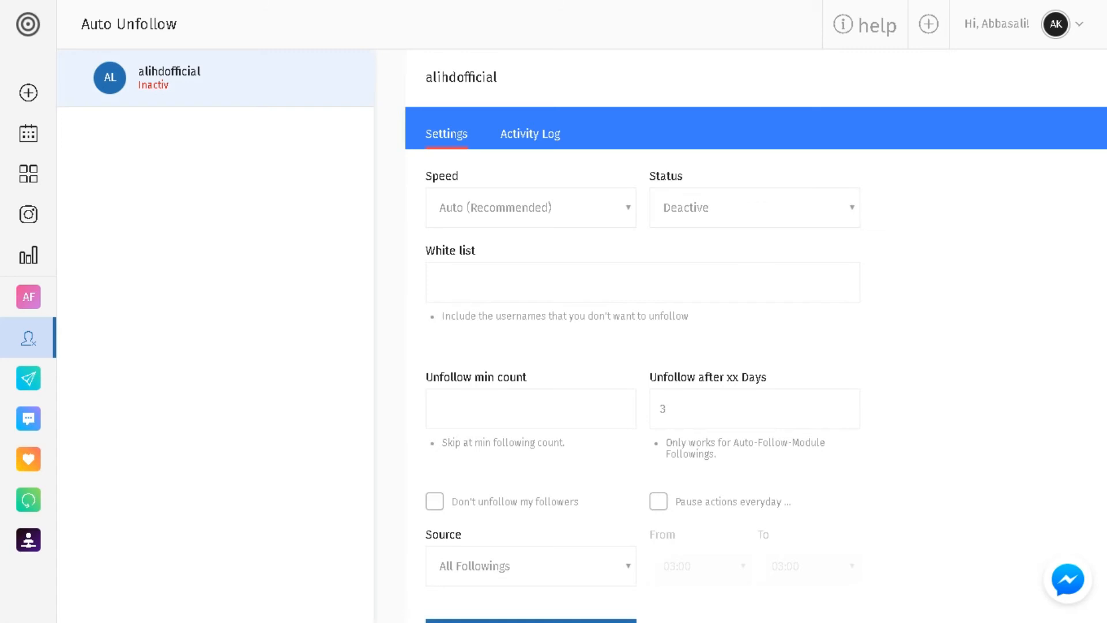
pyautogui.click(435, 501)
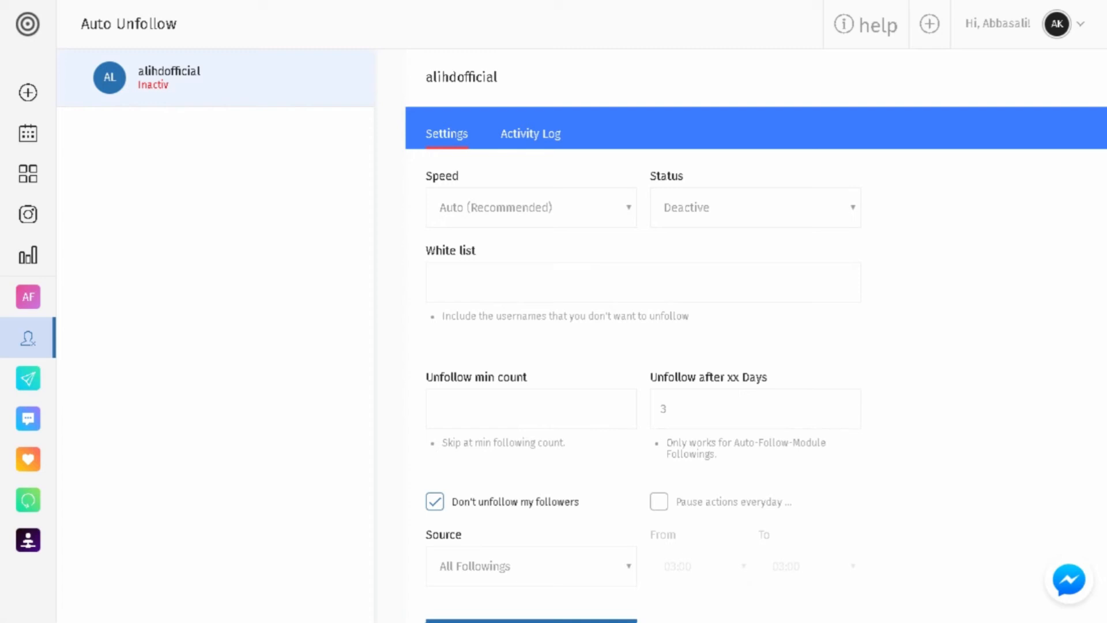
# Keep the recommended automatic speed and set the Auto Unfollow status to Active.
pyautogui.click(531, 206)
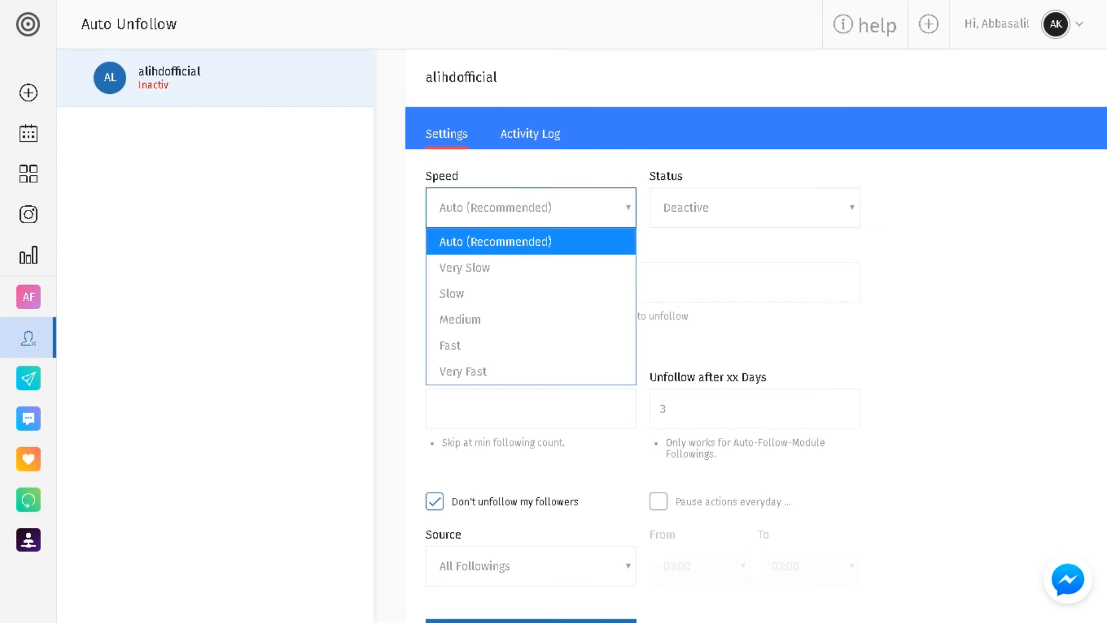
pyautogui.click(531, 241)
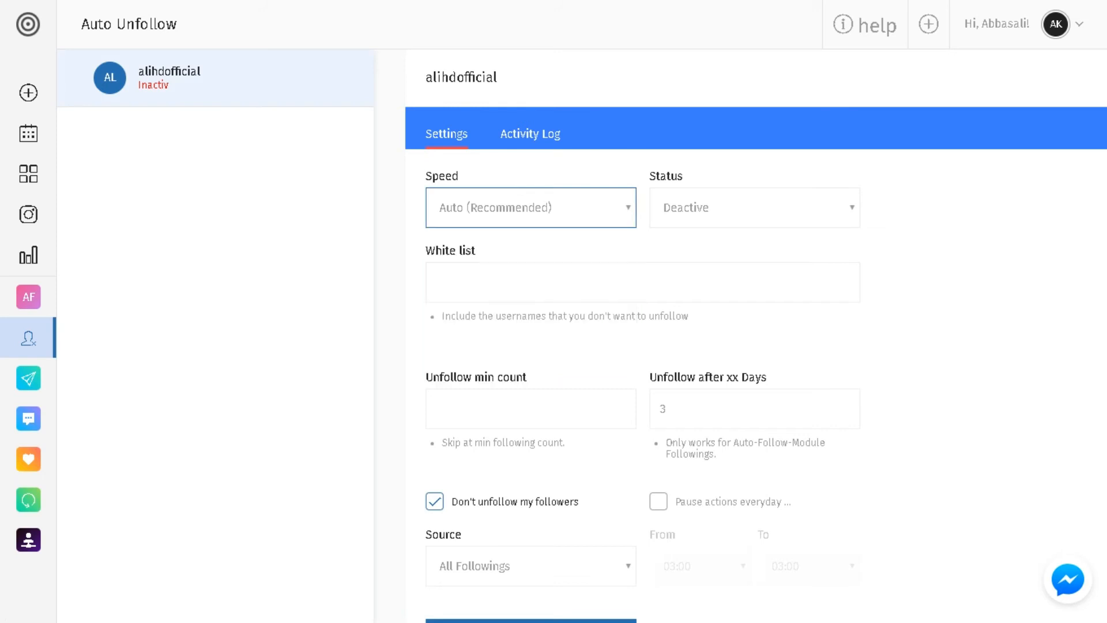
pyautogui.click(753, 207)
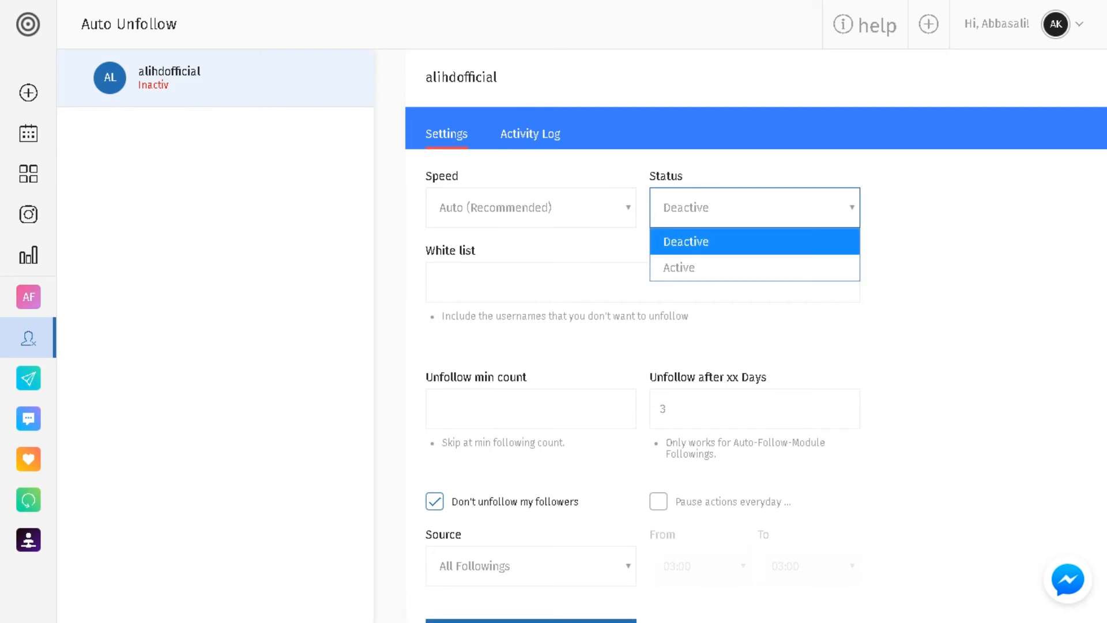
pyautogui.click(530, 207)
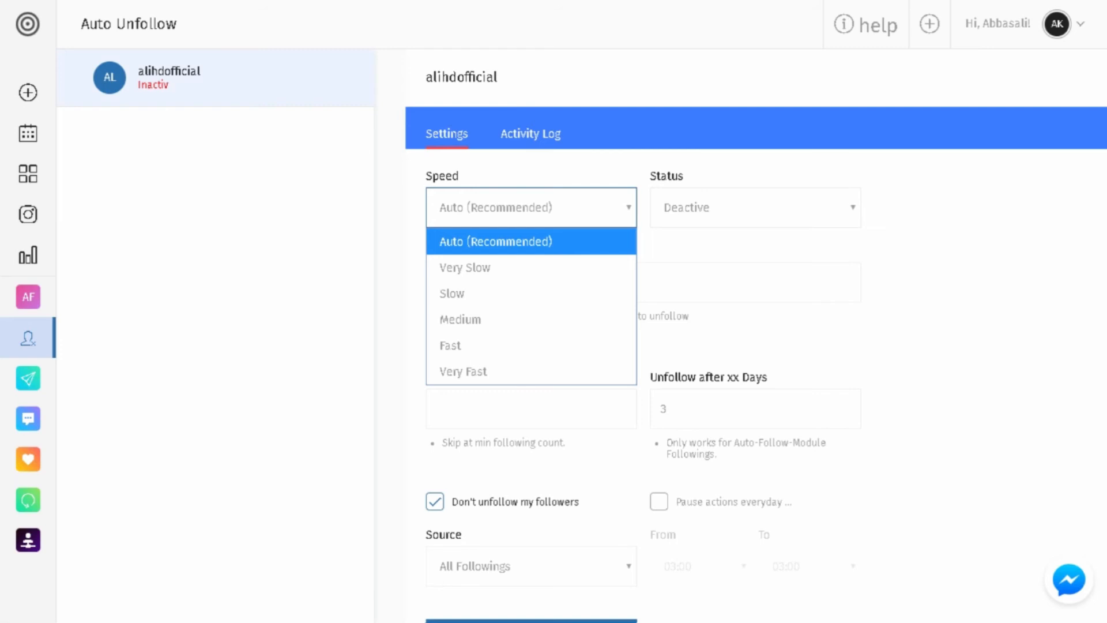
pyautogui.click(753, 206)
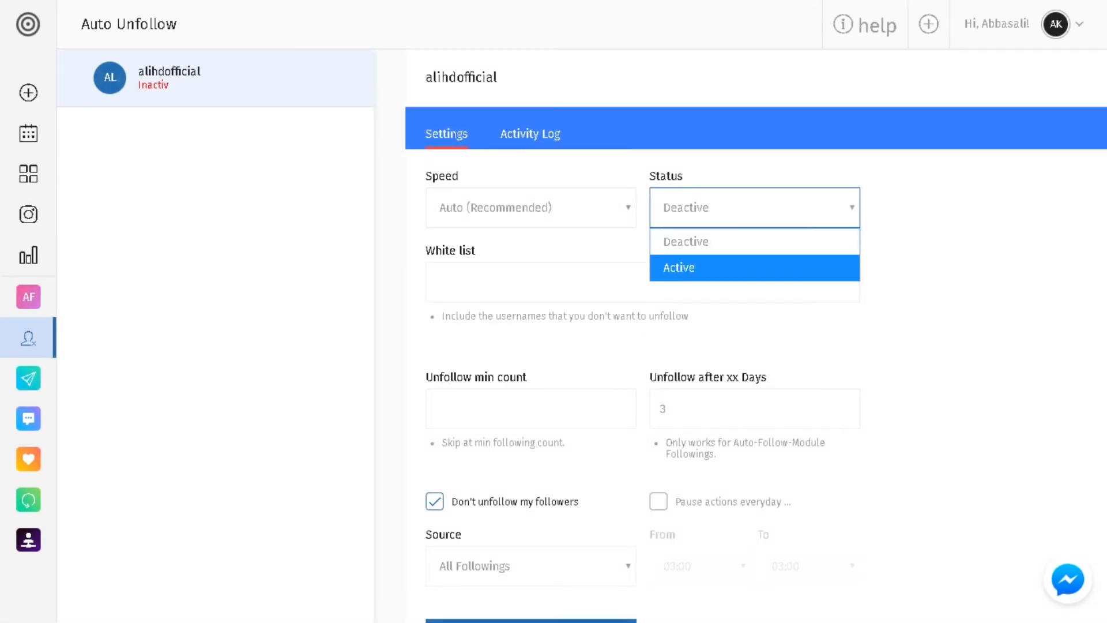
pyautogui.click(678, 267)
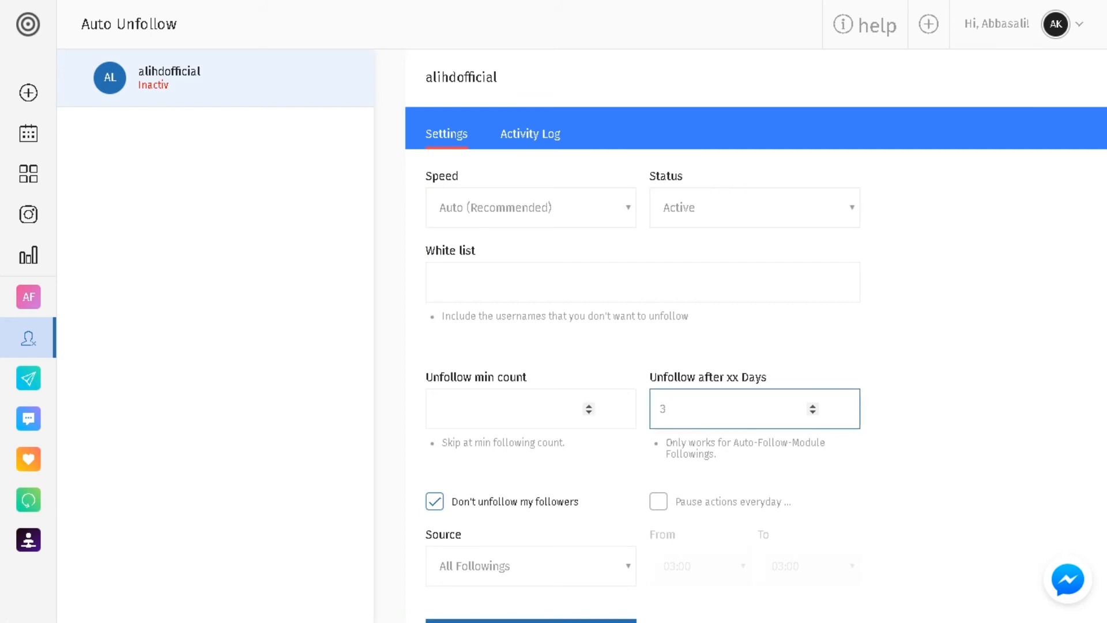
pyautogui.click(519, 408)
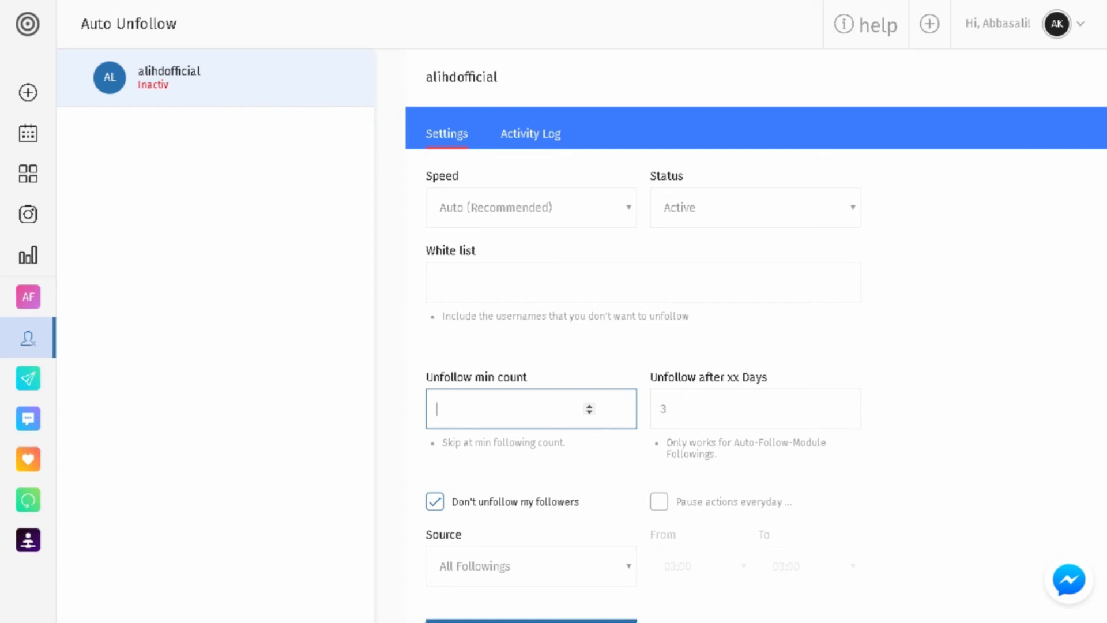
# Enter 40 as the unfollow minimum count.
pyautogui.write('40')
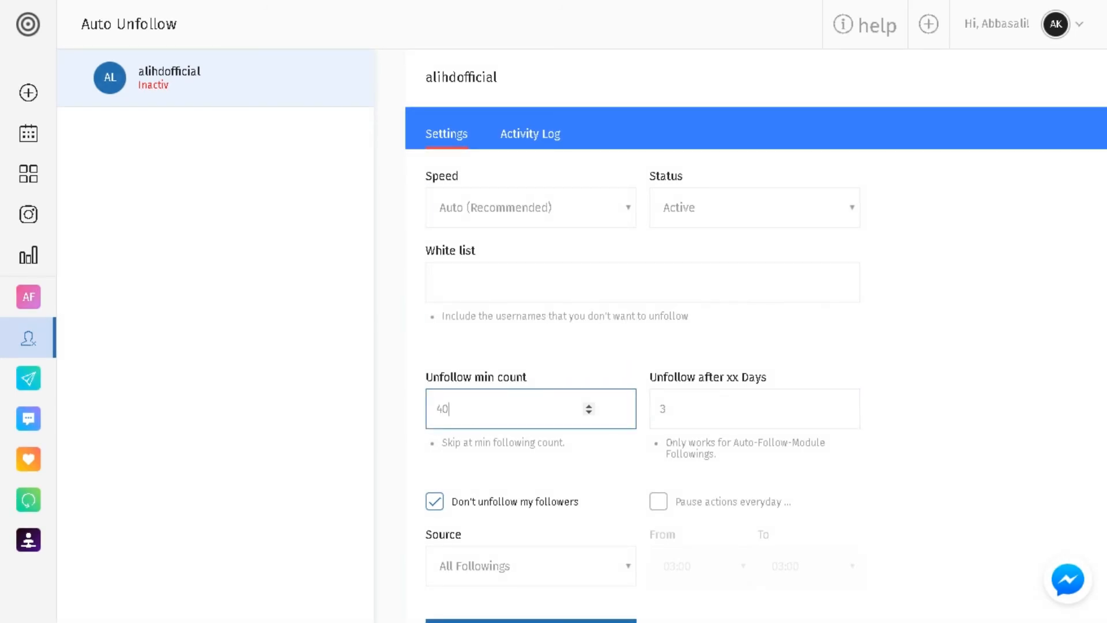